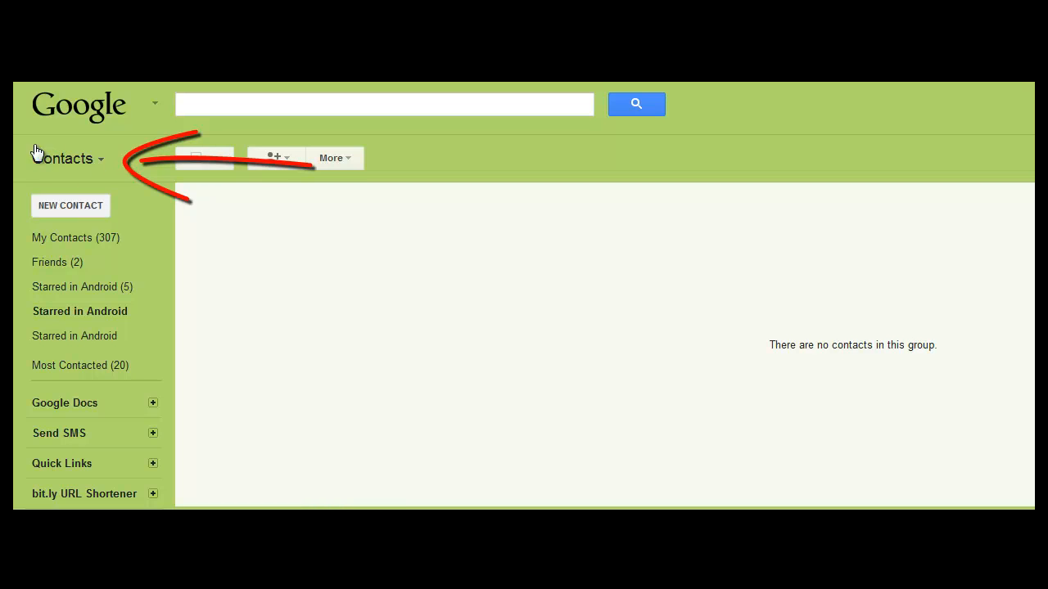
{"action": "mouse_move", "coordinate": [300, 186]}
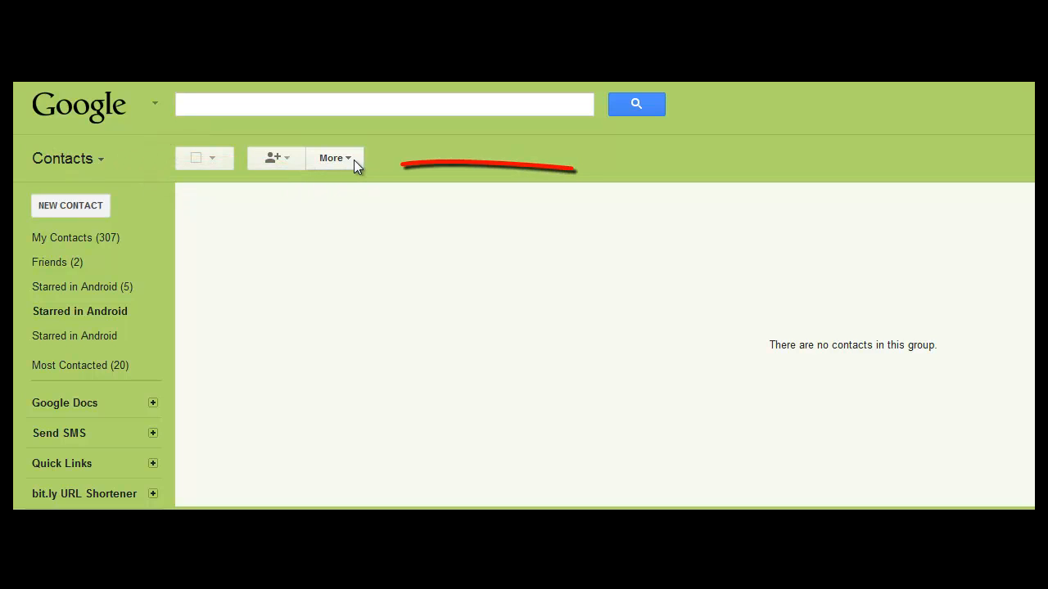
Choose Restore contacts... from the More menu to open the Restore Contacts dialog.
{"action": "left_click", "coordinate": [333, 157]}
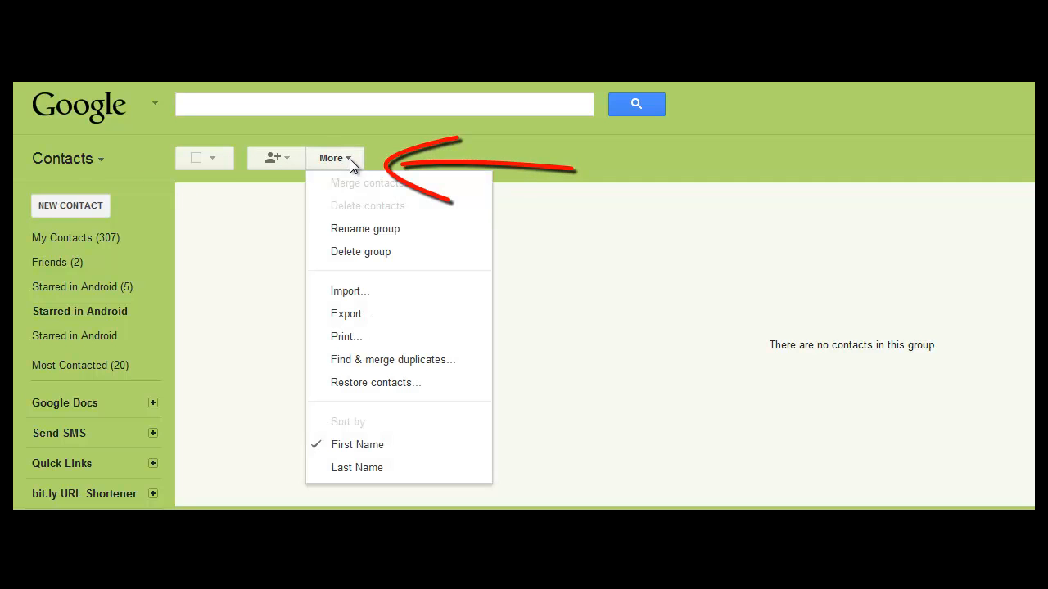
{"action": "mouse_move", "coordinate": [358, 392]}
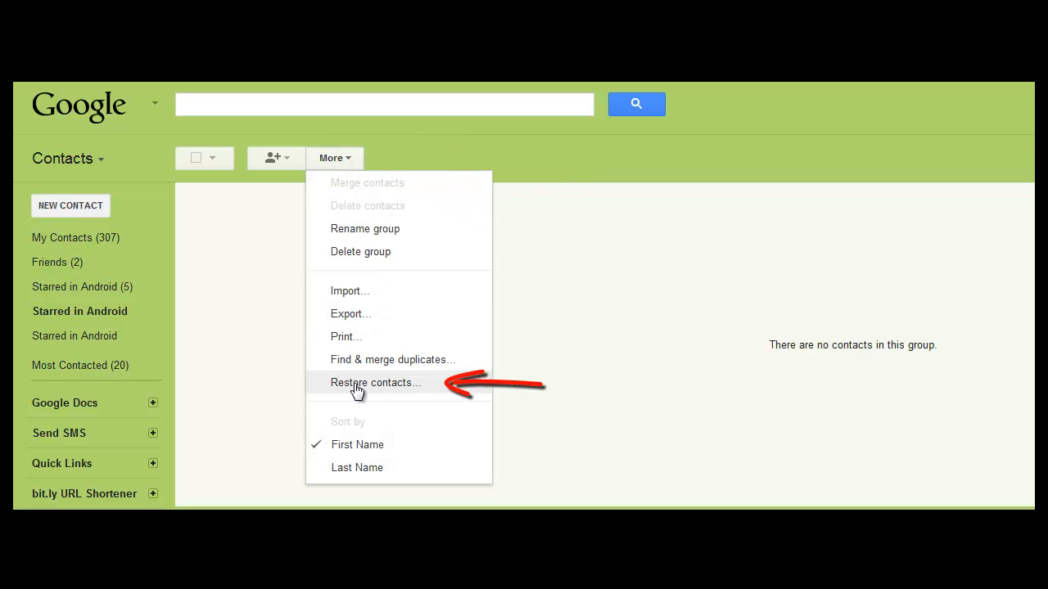
{"action": "left_click", "coordinate": [376, 382]}
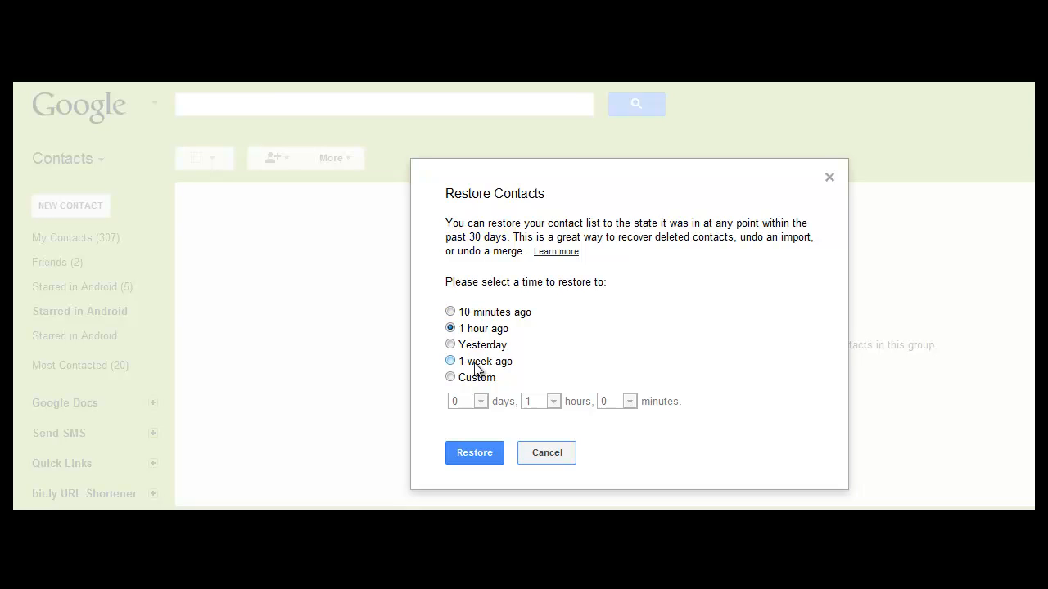
Select Yesterday (1 day, 0 hours, 0 minutes) as the restore point.
{"action": "left_click", "coordinate": [450, 344]}
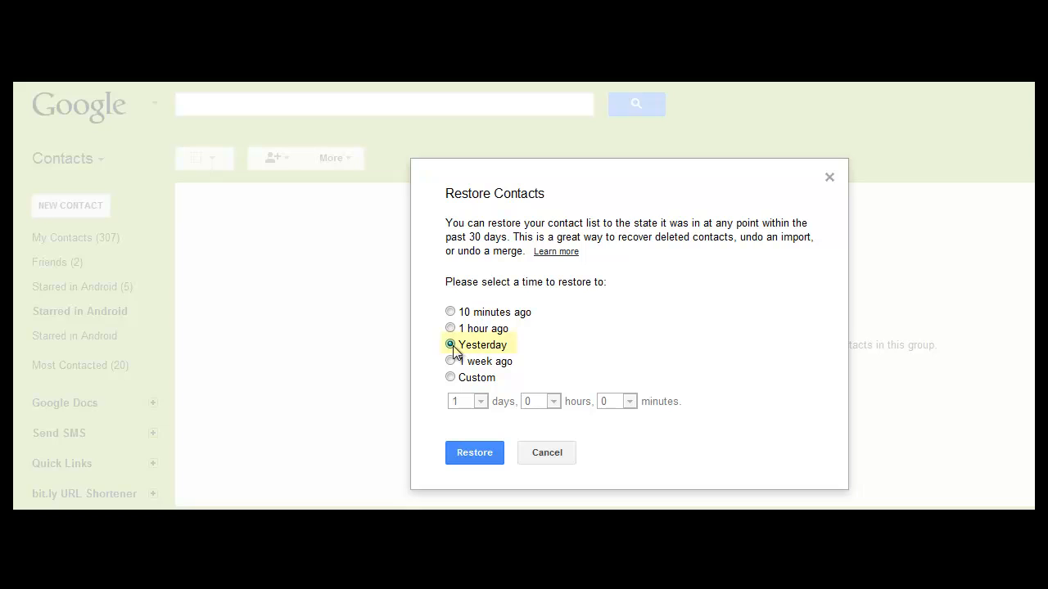
{"action": "left_click", "coordinate": [451, 345]}
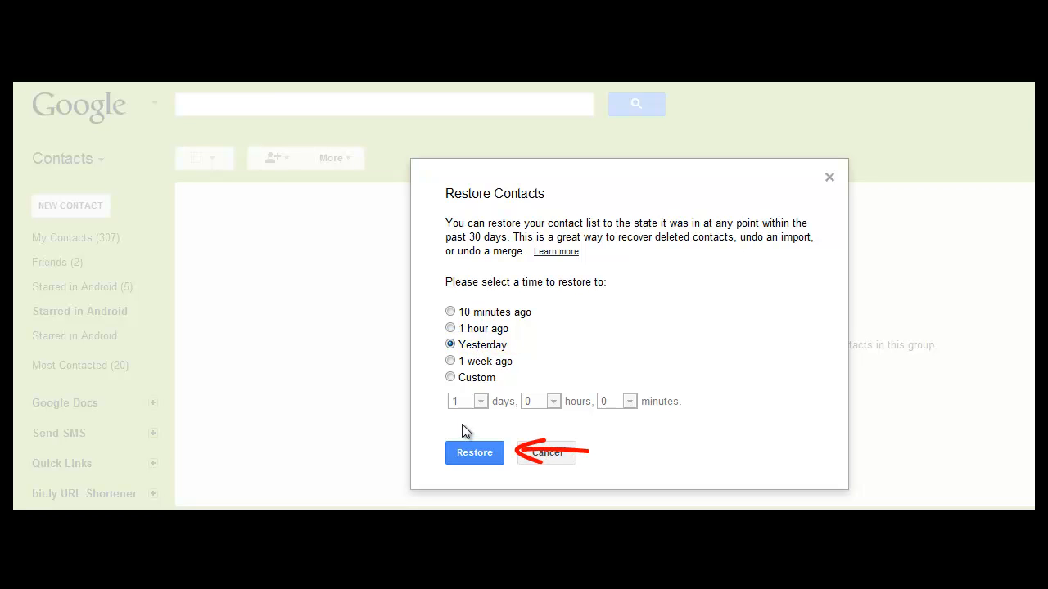
Restore contacts to yesterday's state and confirm the undo banner appears.
{"action": "left_click", "coordinate": [473, 453]}
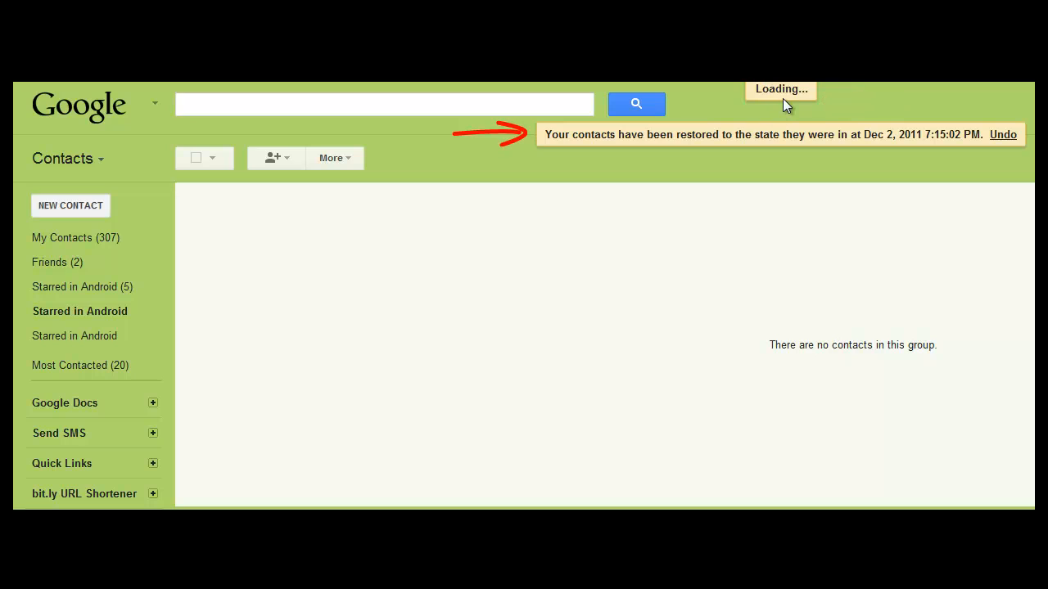
{"action": "mouse_move", "coordinate": [882, 141]}
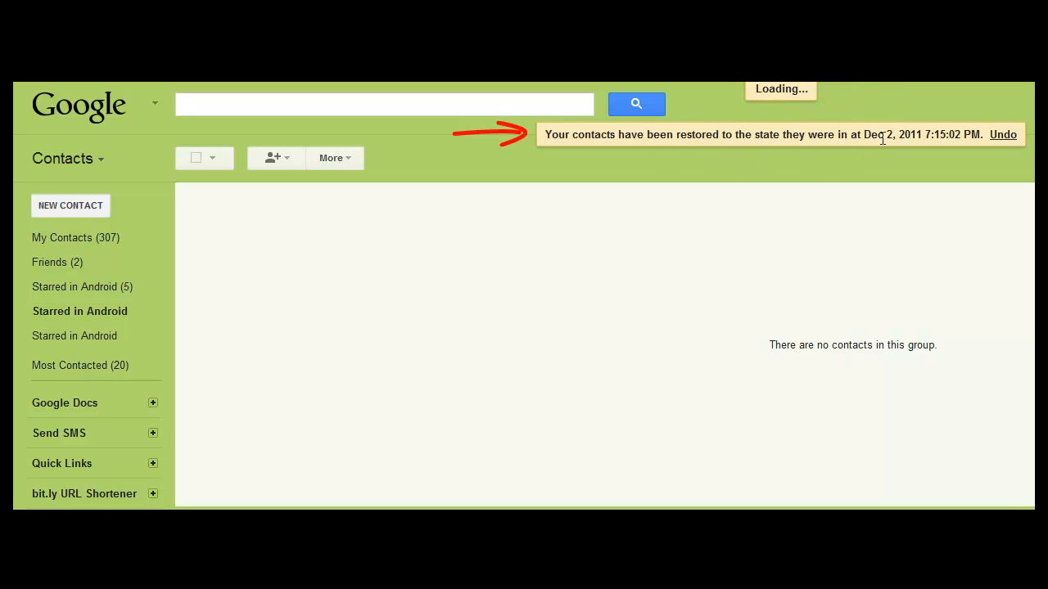